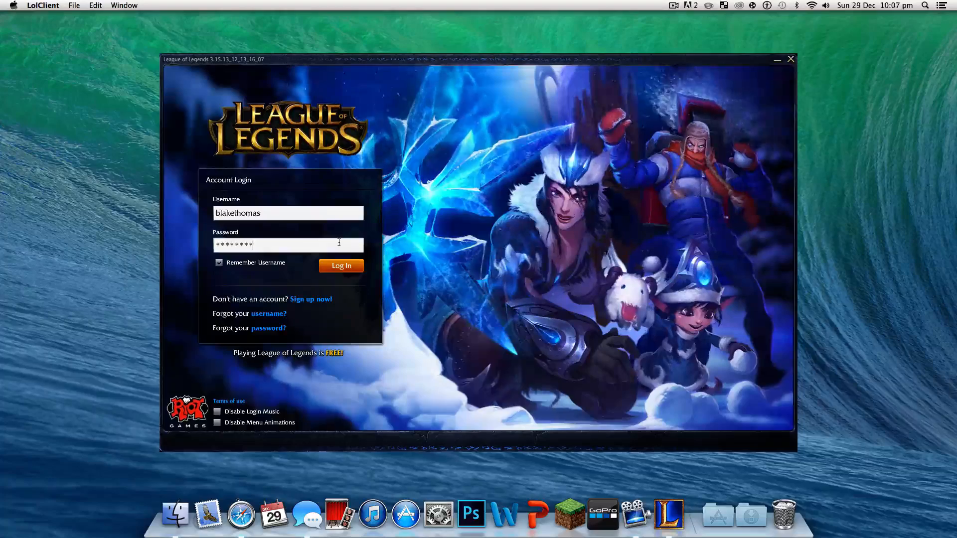
- Attempt to log in to the League of Legends client, then quit it
{"action": "left_click", "coordinate": [340, 265]}
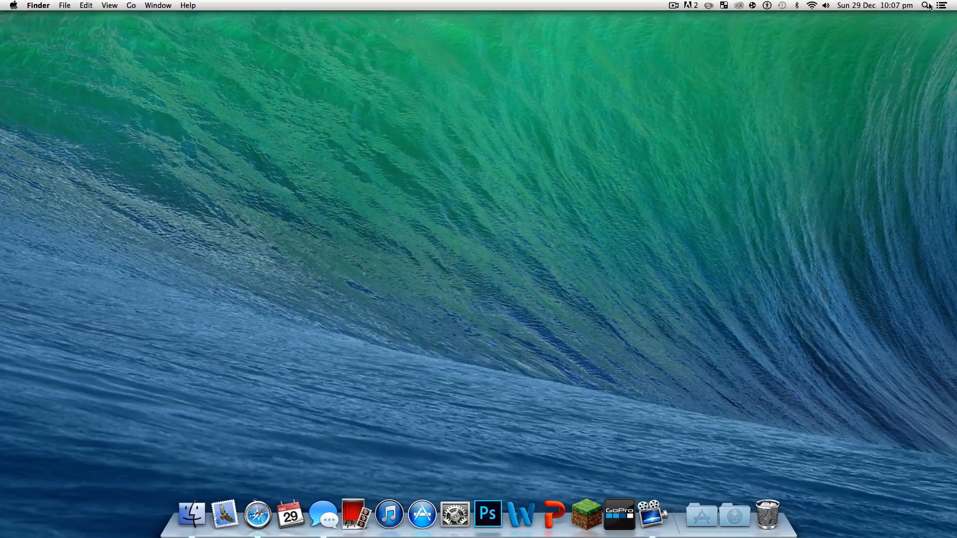
- Launch Keychain Access through a Spotlight search for 'keychain'
{"action": "left_click", "coordinate": [927, 5]}
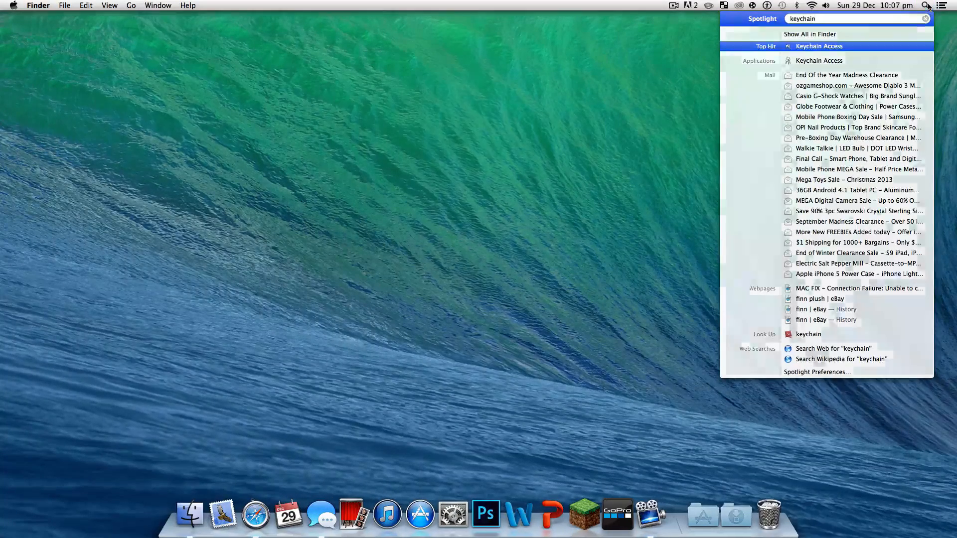
{"action": "left_click", "coordinate": [819, 45]}
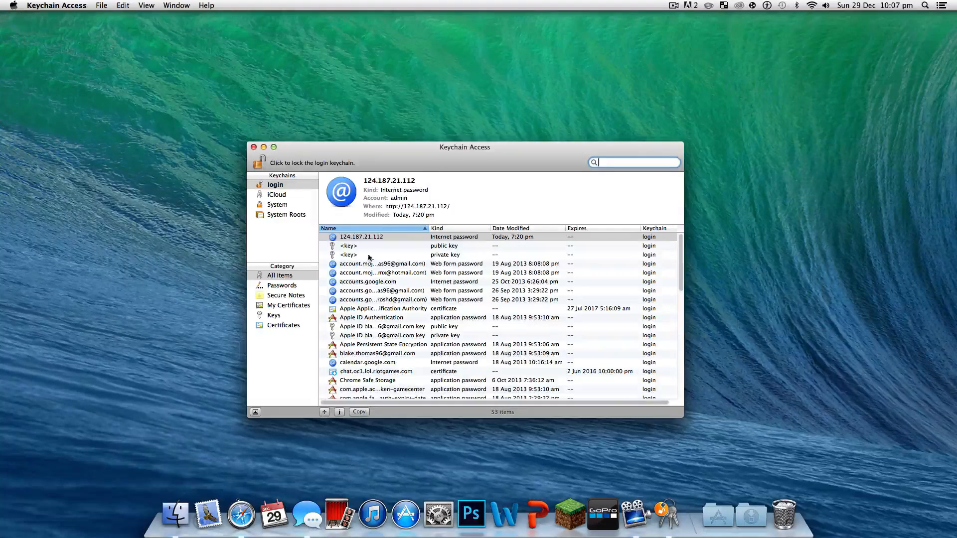
{"action": "mouse_move", "coordinate": [403, 253]}
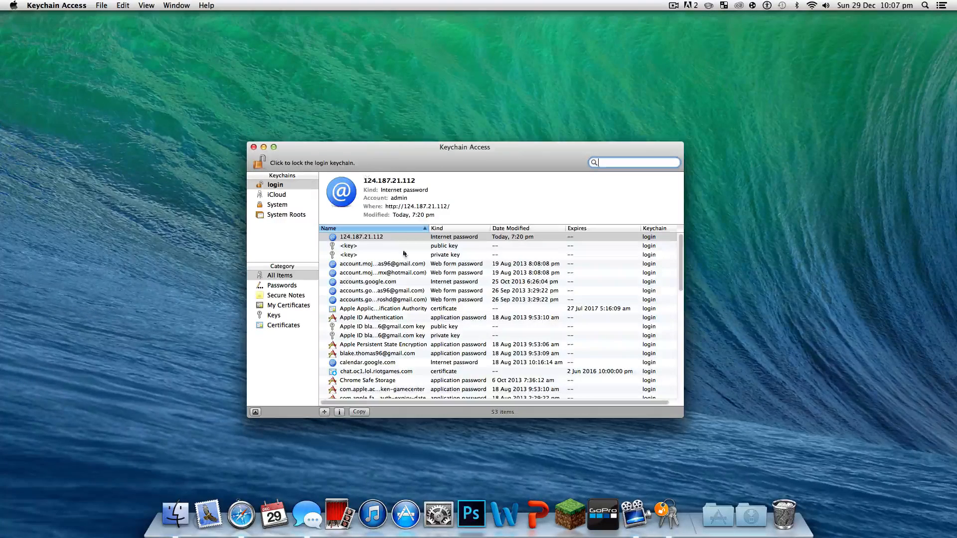
{"action": "mouse_move", "coordinate": [500, 285]}
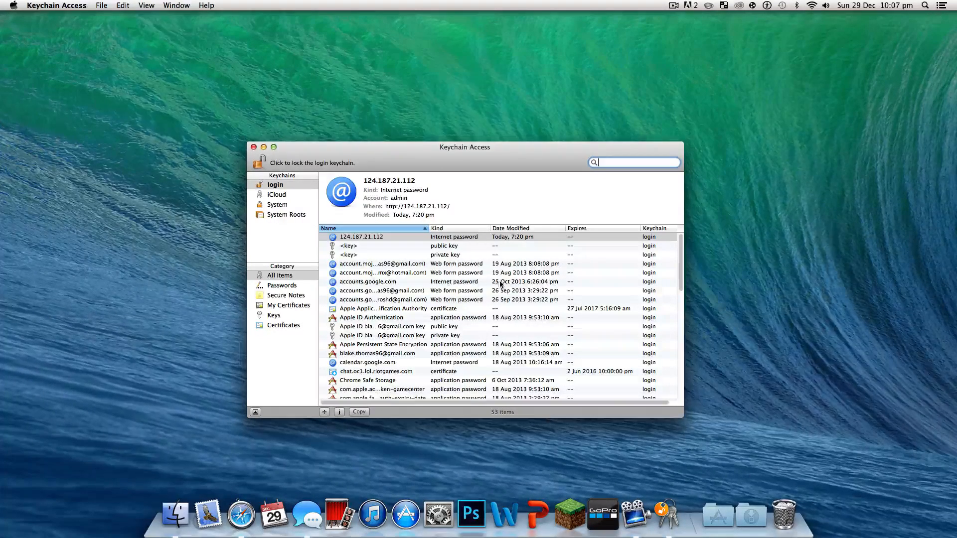
- Search 'chat.' and open Get Info for the chat.oc1.lol.riotgames.com certificate
{"action": "left_click", "coordinate": [617, 161]}
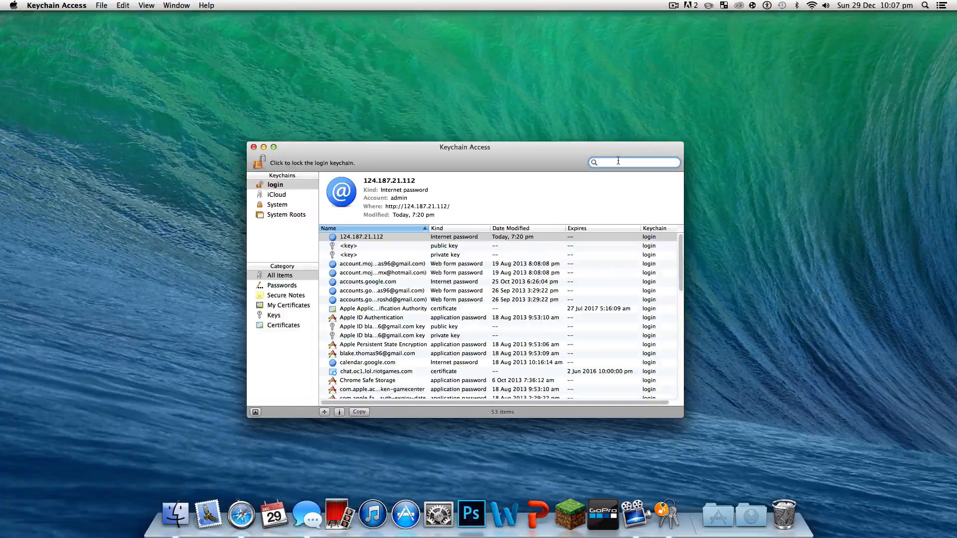
{"action": "type", "text": "chat."}
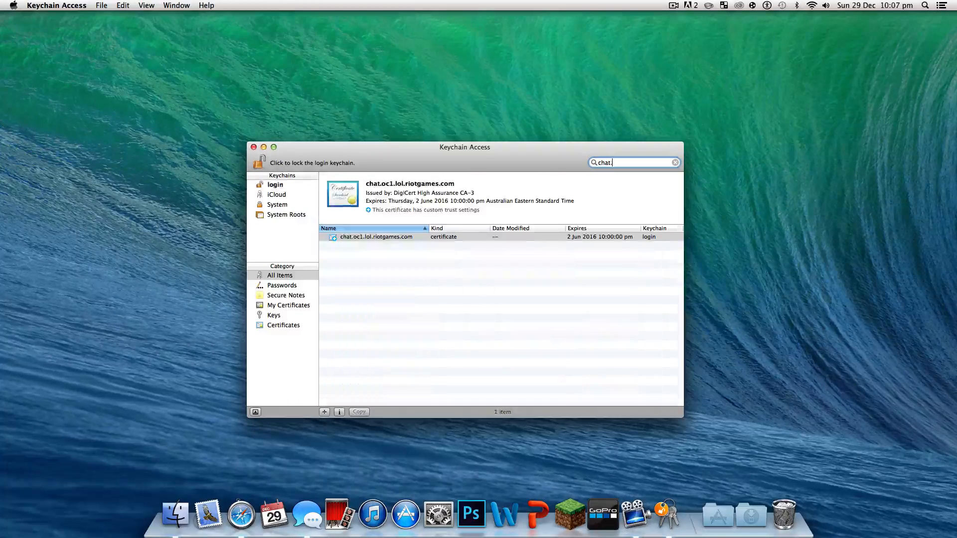
{"action": "right_click", "coordinate": [375, 236]}
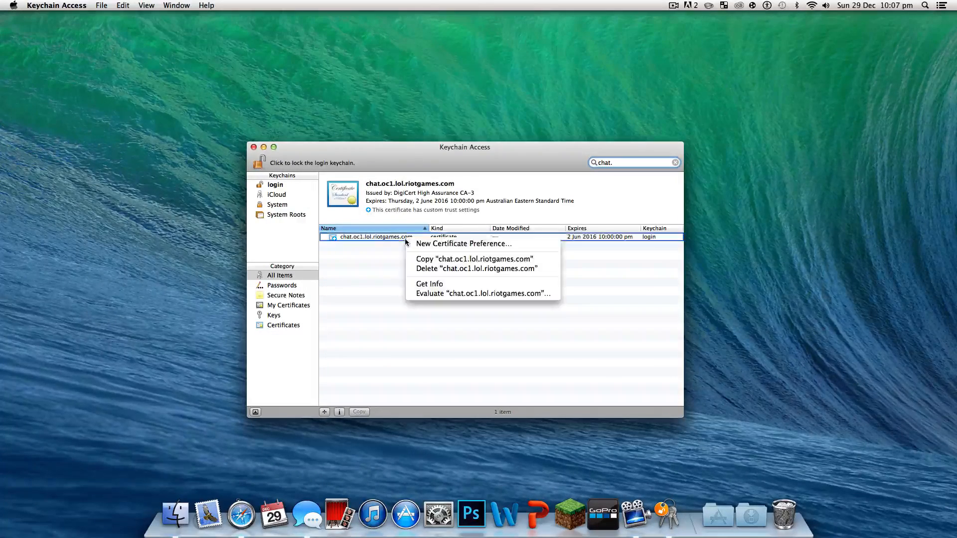
{"action": "mouse_move", "coordinate": [429, 284]}
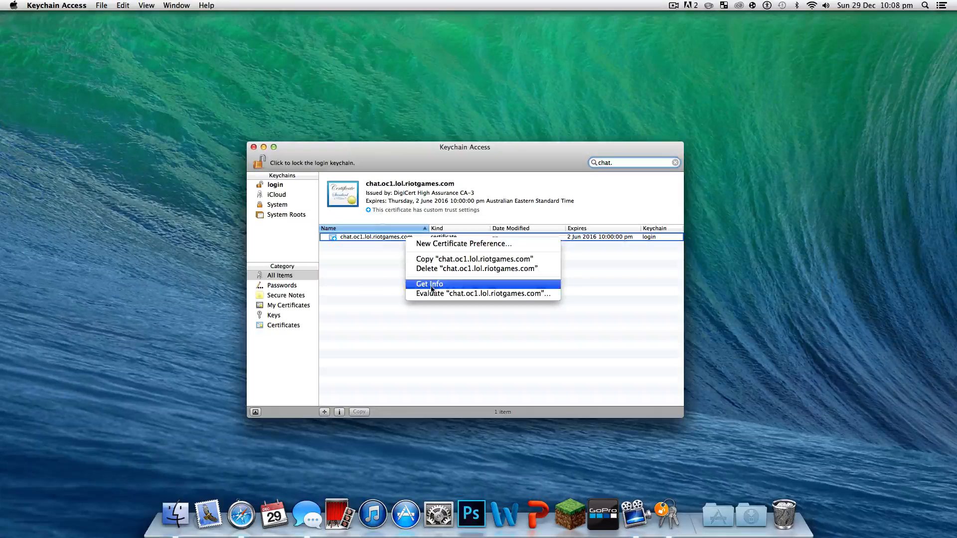
{"action": "left_click", "coordinate": [429, 284]}
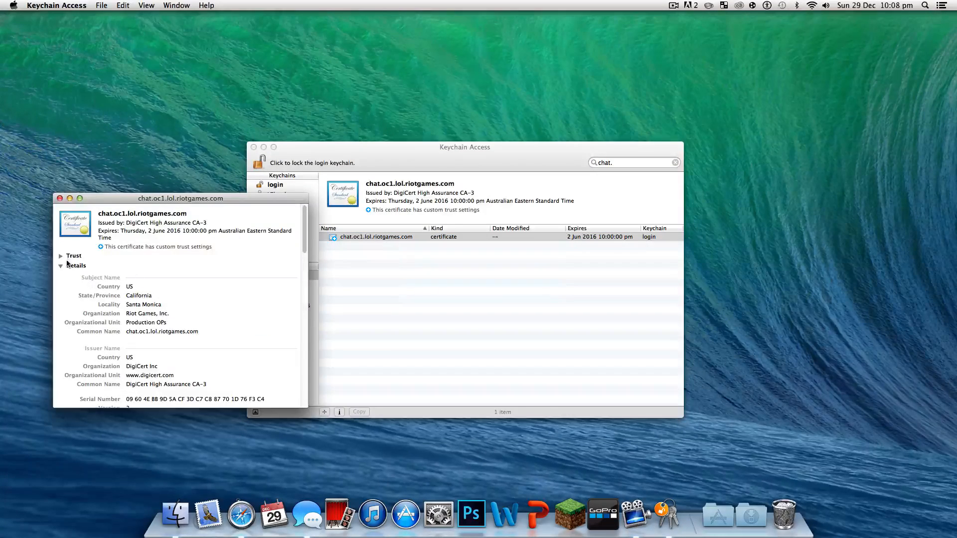
- Expand Trust and set 'When using this certificate' to Always Trust
{"action": "left_click", "coordinate": [60, 256]}
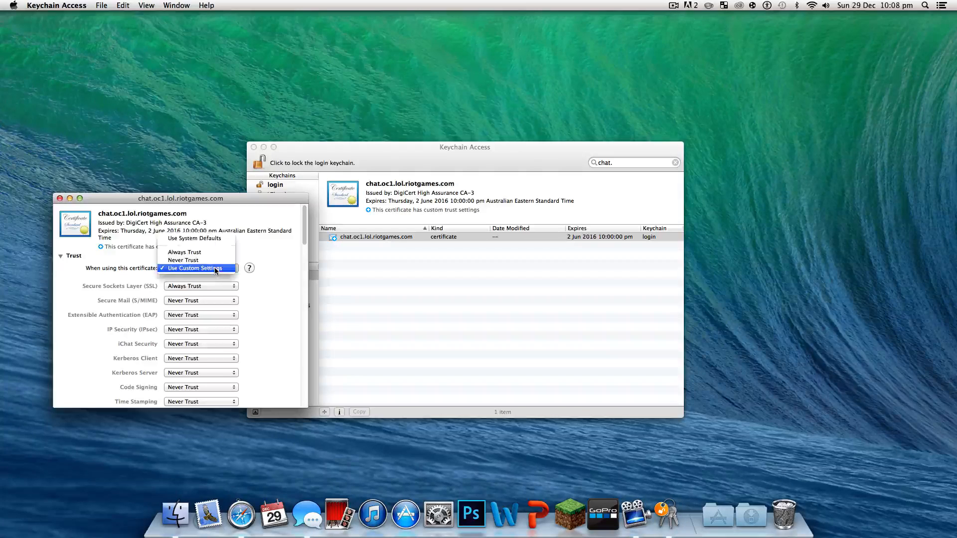
{"action": "mouse_move", "coordinate": [184, 252]}
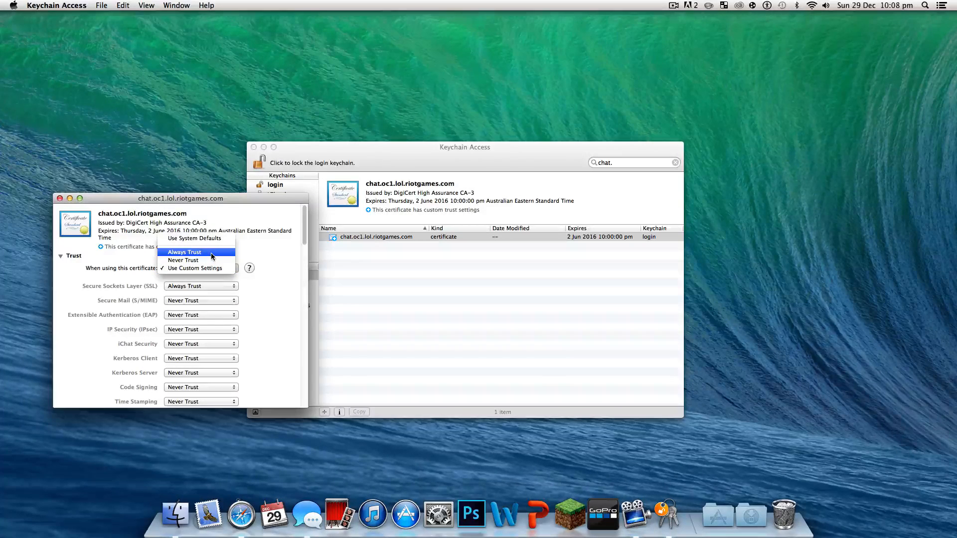
{"action": "left_click", "coordinate": [184, 251]}
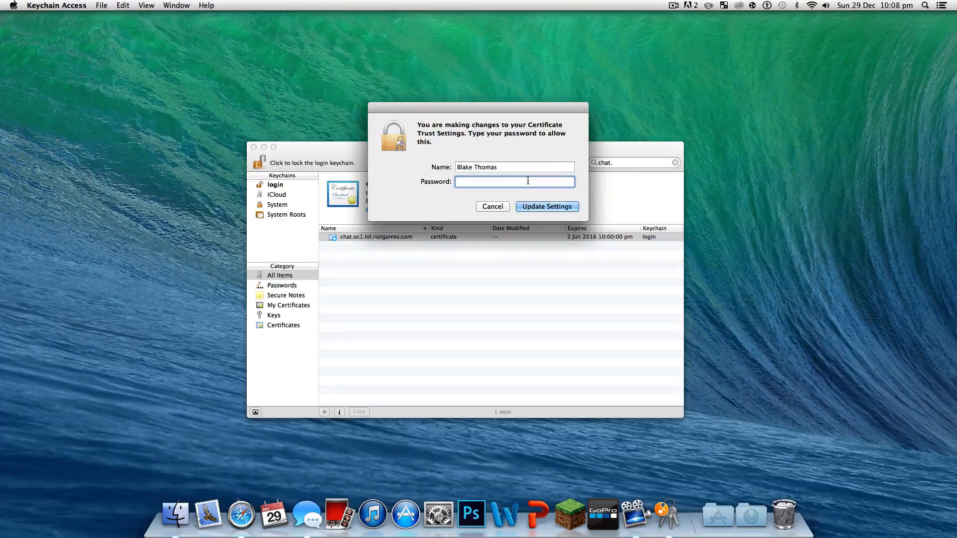
- Enter the account password and confirm Update Settings for the trust change
{"action": "type", "text": "password"}
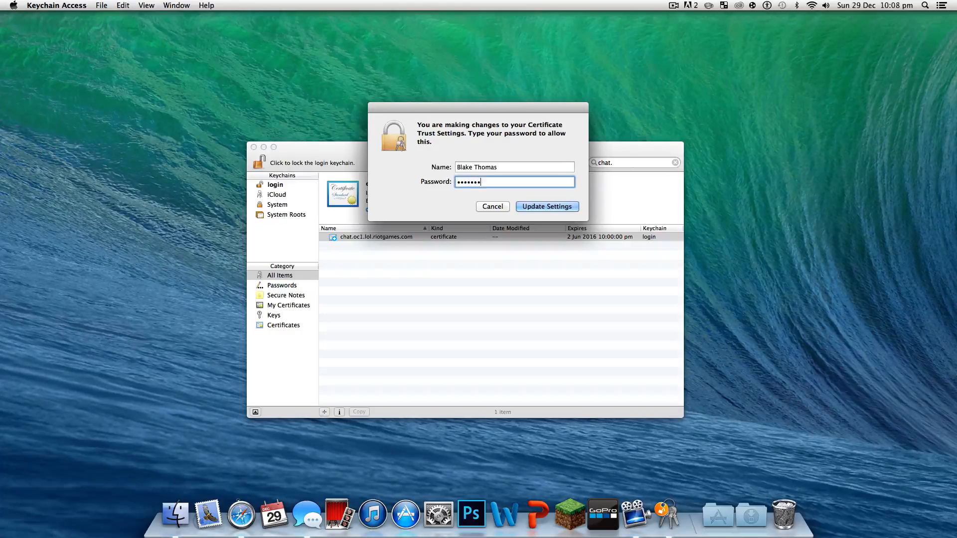
{"action": "left_click", "coordinate": [546, 206]}
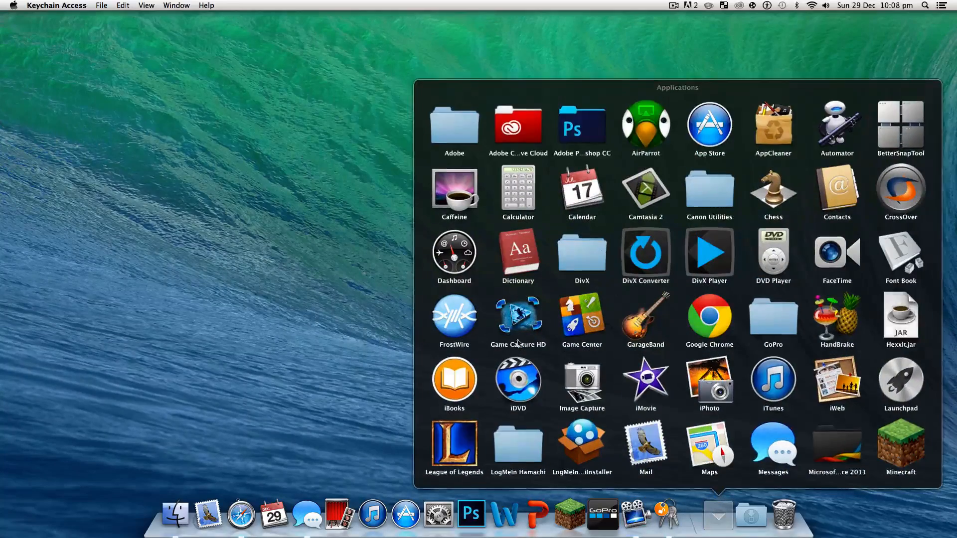
- Open League of Legends from the Applications stack to bring up its login window
{"action": "left_click", "coordinate": [454, 446]}
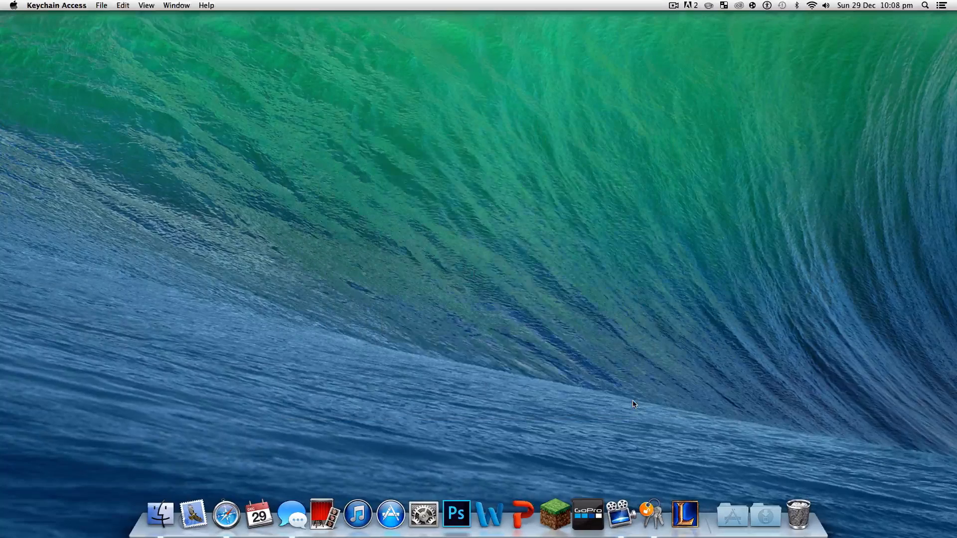
{"action": "left_click", "coordinate": [685, 514]}
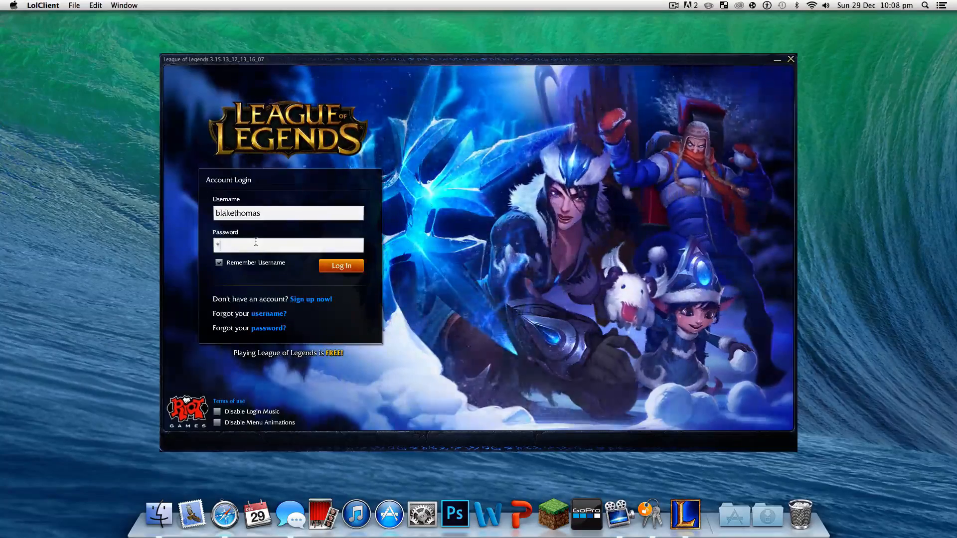
- Enter the account password and submit the League of Legends login
{"action": "type", "text": "password"}
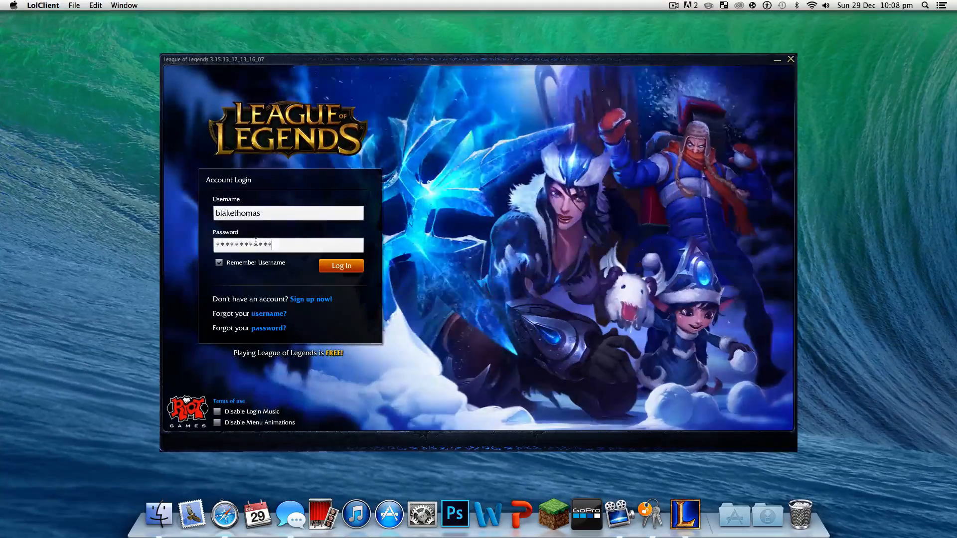
{"action": "left_click", "coordinate": [341, 266]}
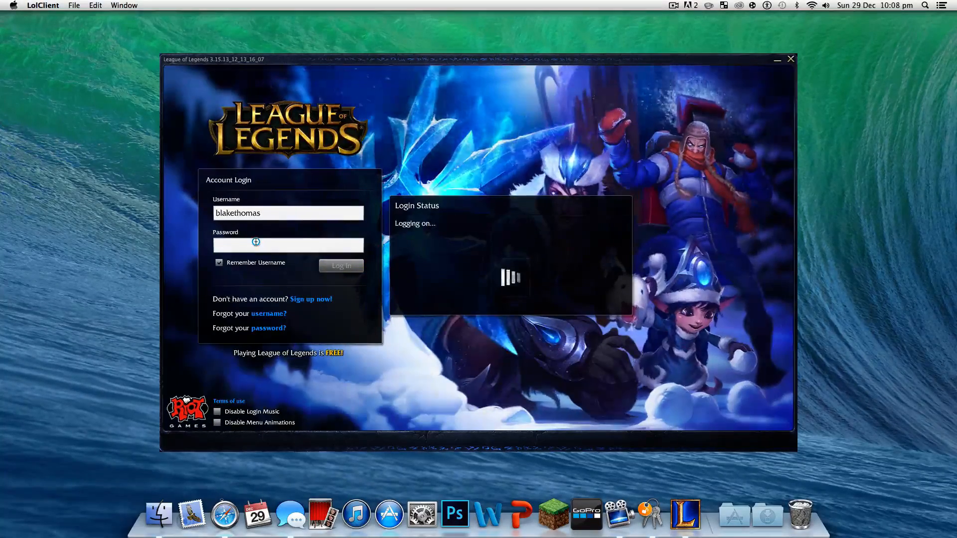